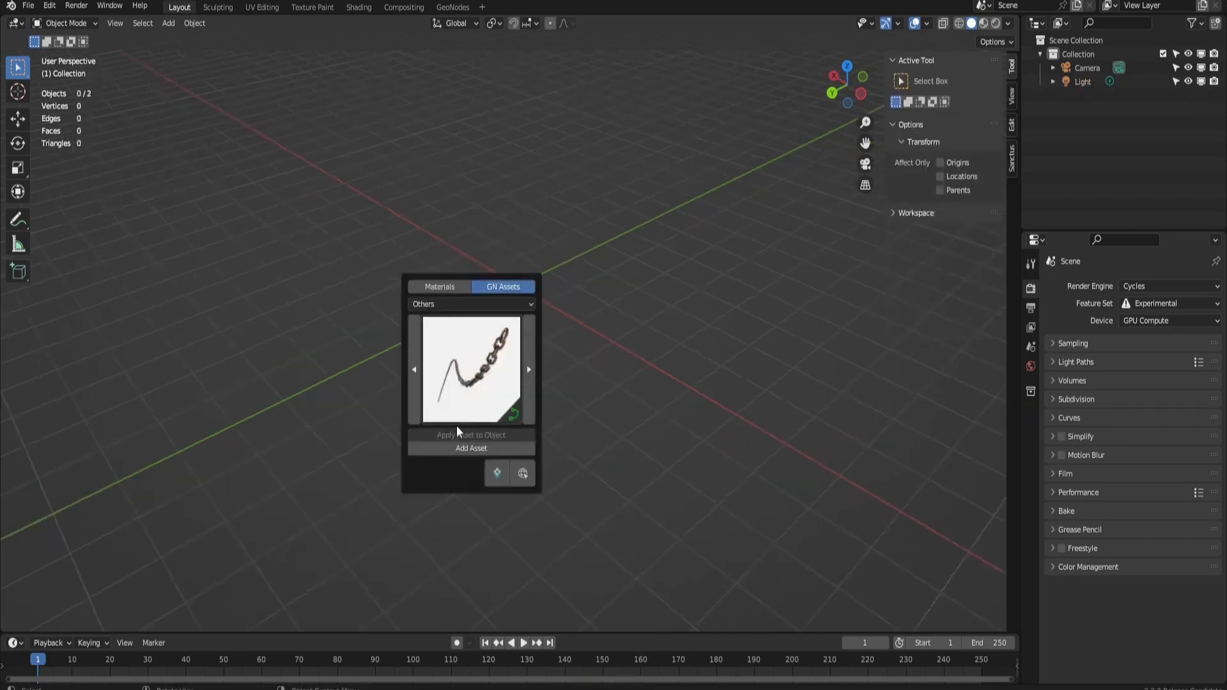
Step: Browse the Sanctus GN Assets > Others category before viewing Suzanne.001's Smart Metal nodes
left_click(471, 449)
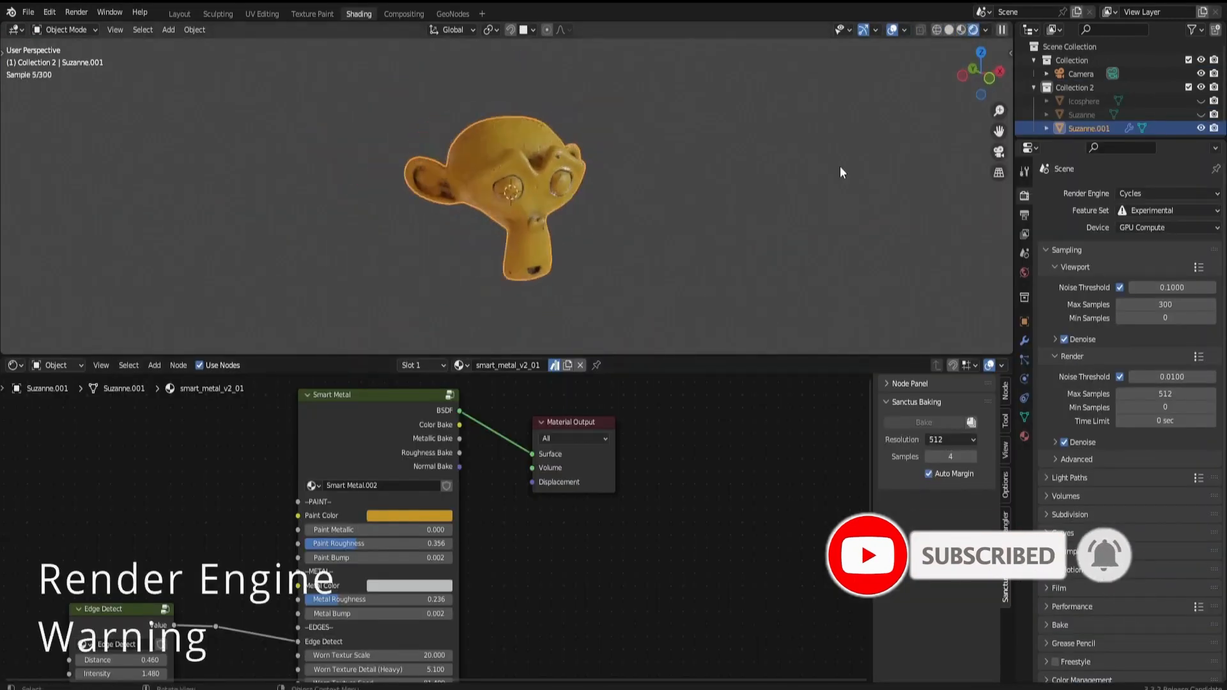
Step: Switch the render engine to Eevee, apply a Buildings material, accept returning to Cycles, and import cupcake_01
left_click(1166, 193)
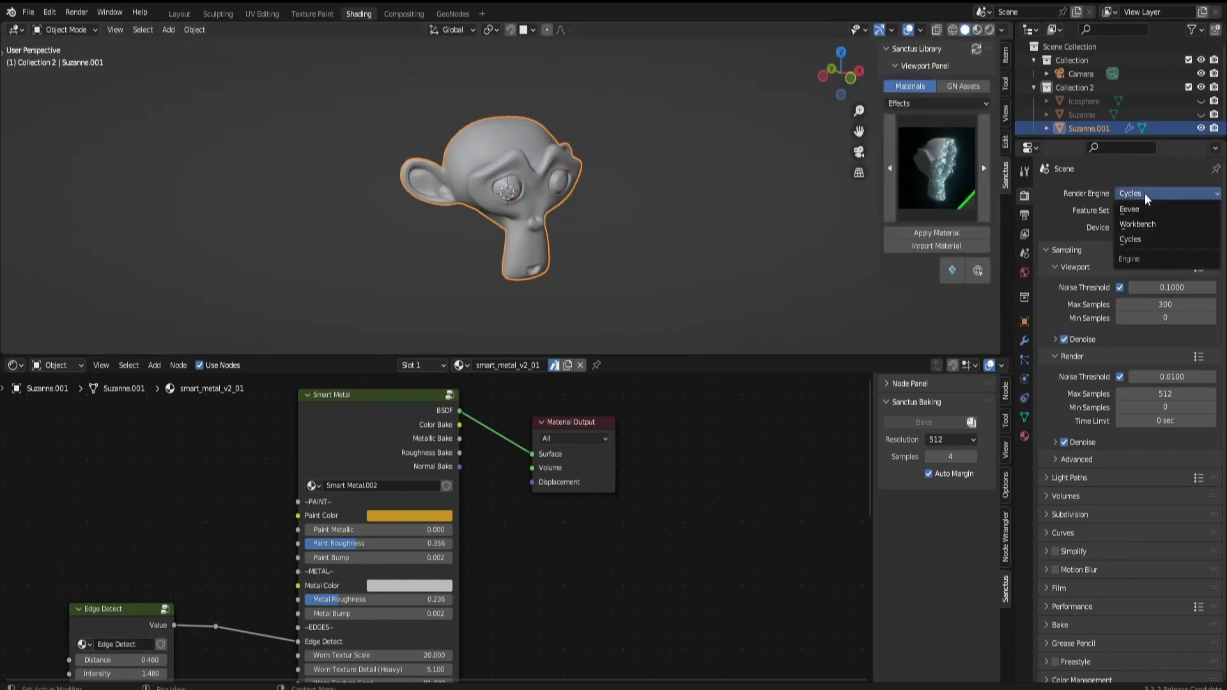
left_click(1127, 208)
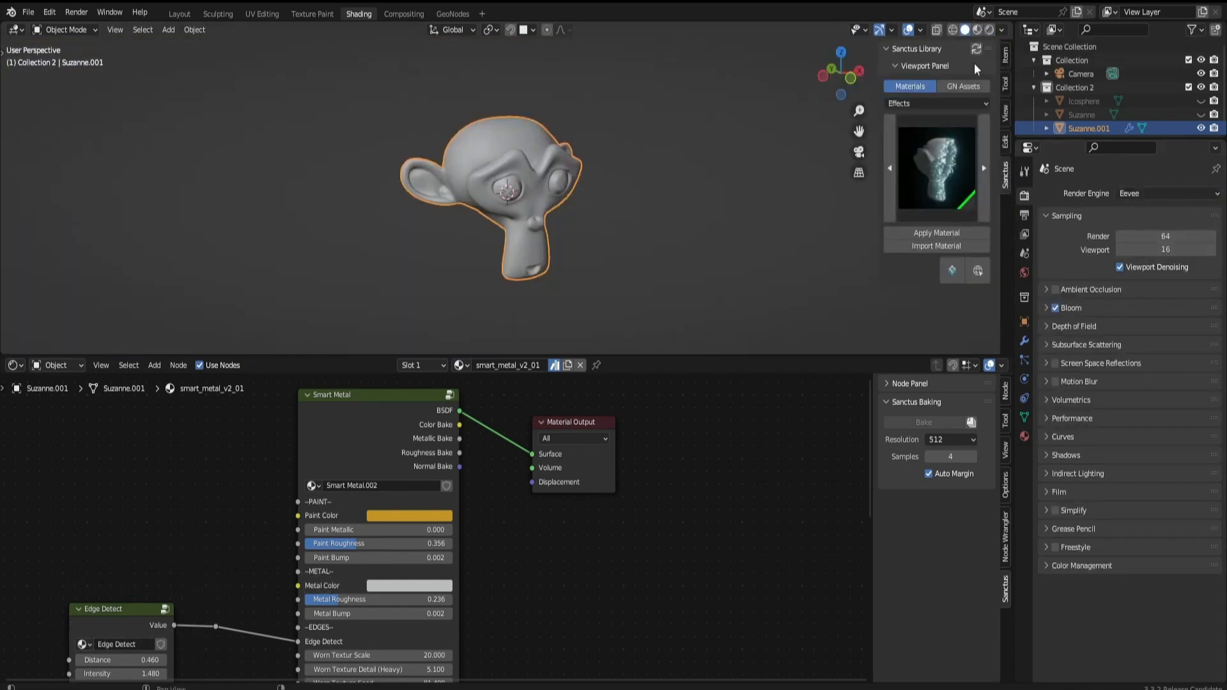
left_click(936, 103)
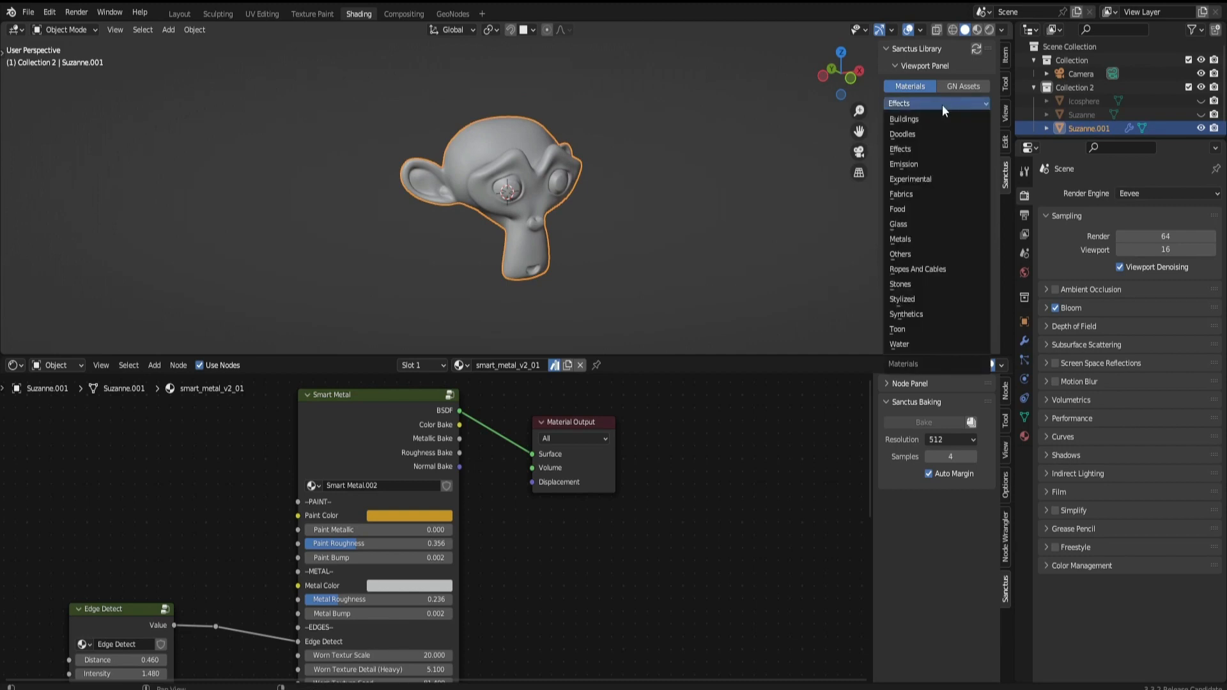
left_click(905, 118)
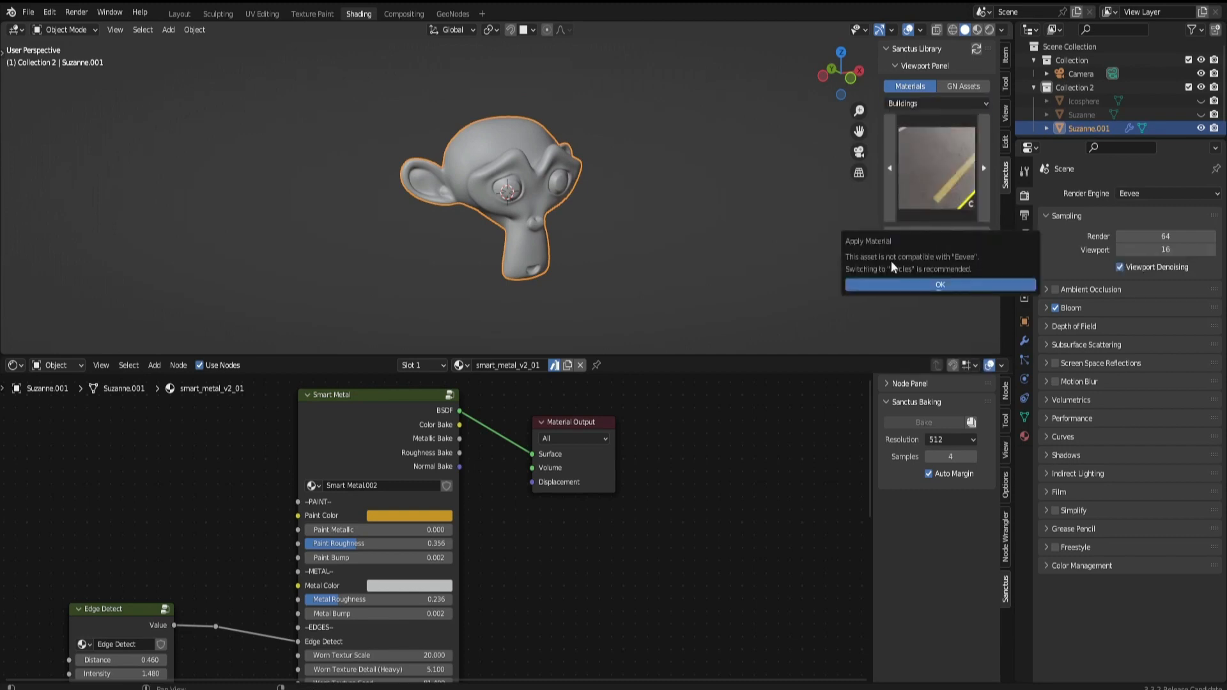
left_click(940, 284)
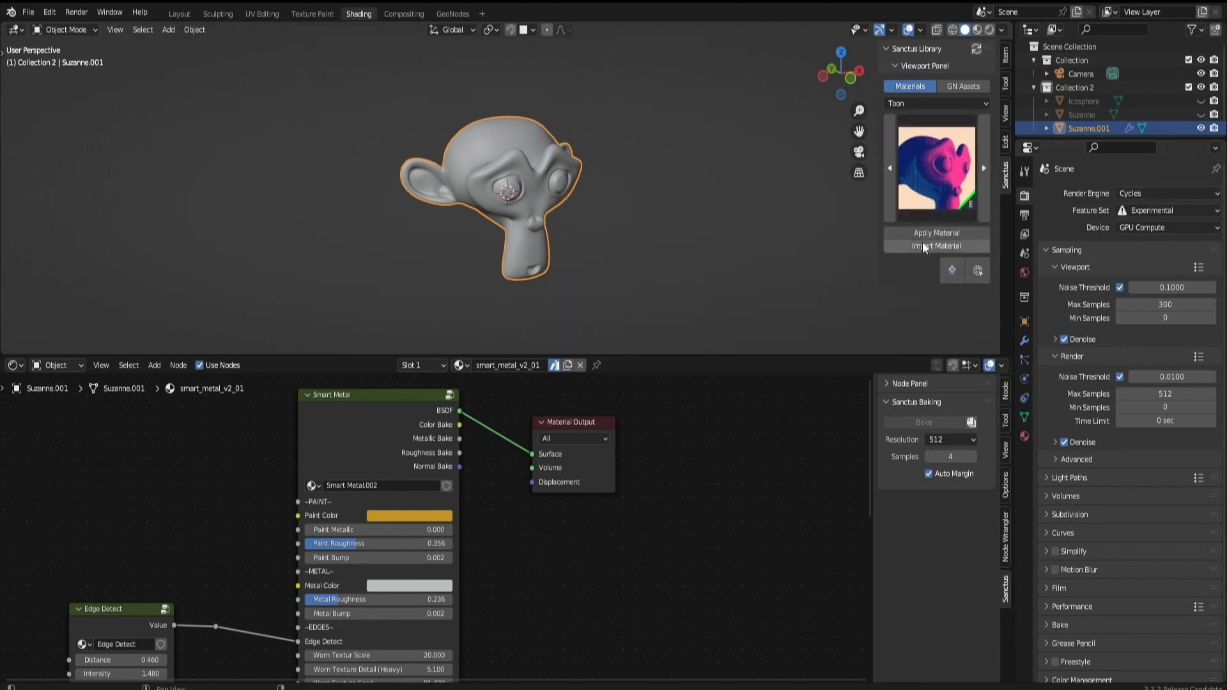
left_click(179, 14)
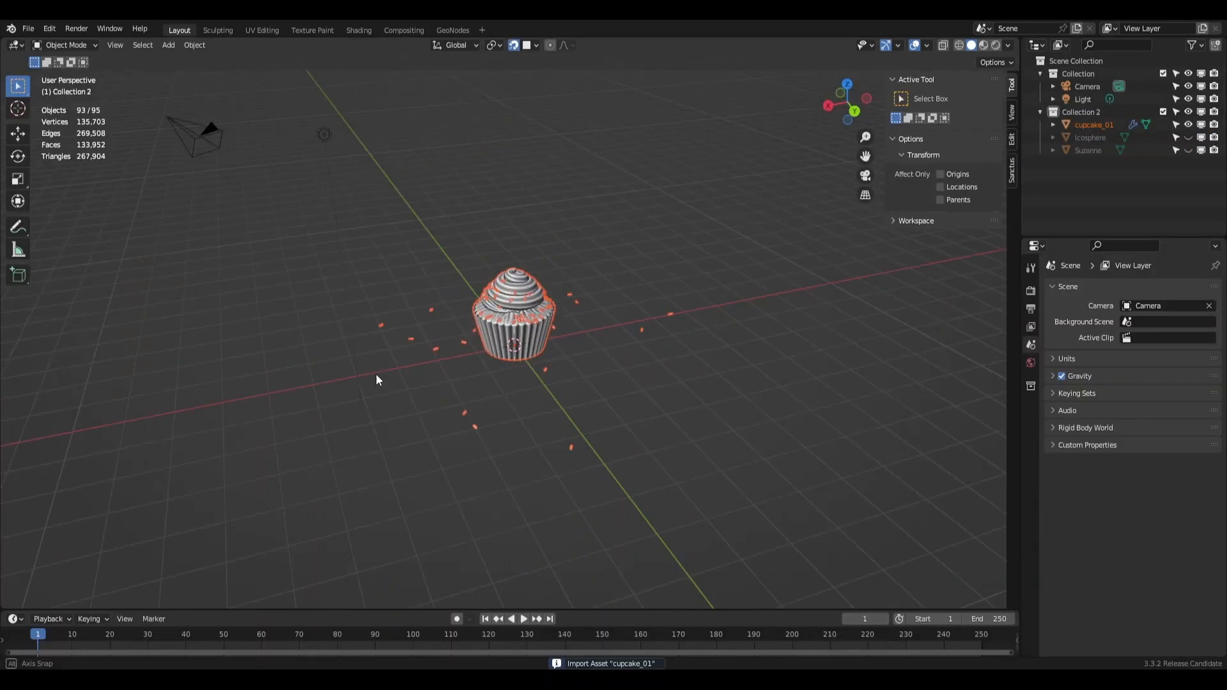
Step: Apply the pumpkin_01 jack-o'-lantern material from Doodles to the sphere
left_click_drag(376, 380, 579, 379)
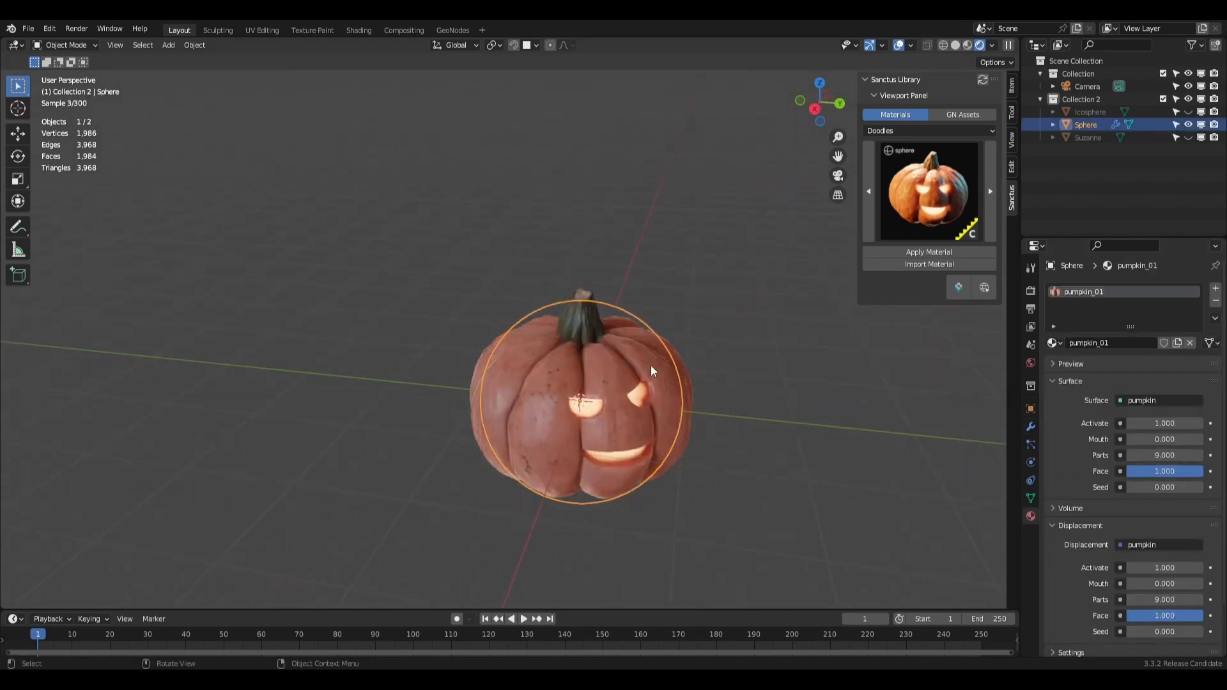
Step: Give the cube the Metals smart metal, delete it, and browse the Add > Curve list
left_click_drag(654, 371, 873, 458)
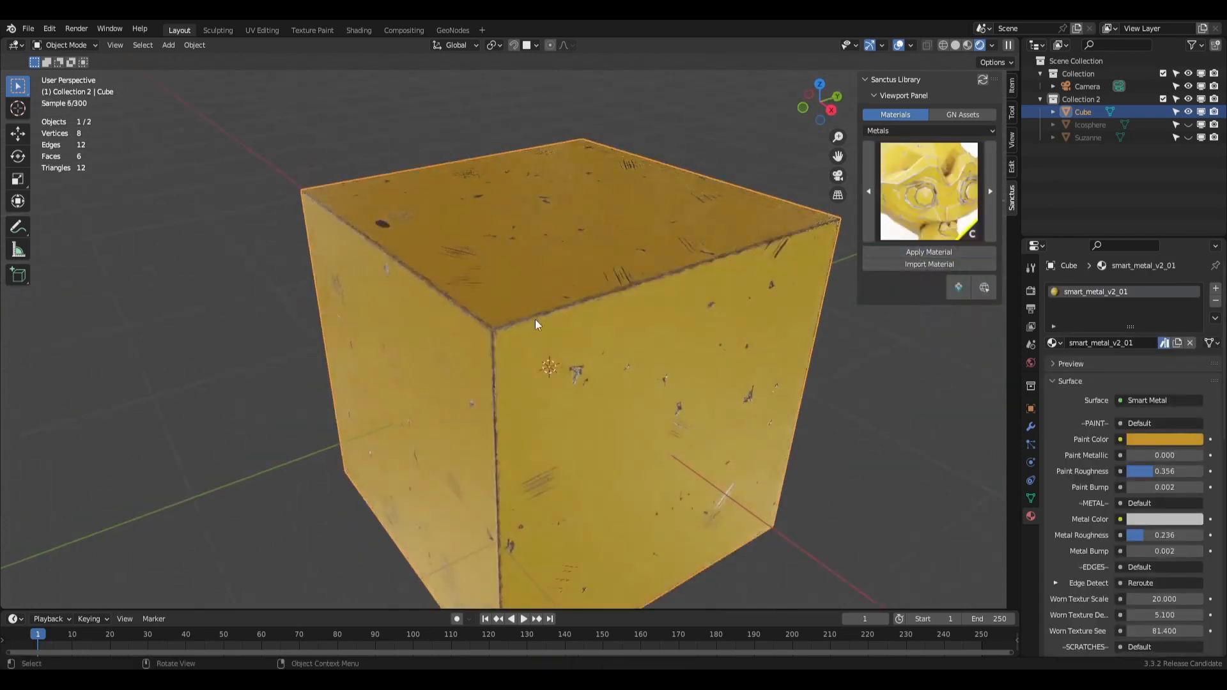
scroll("down", 3)
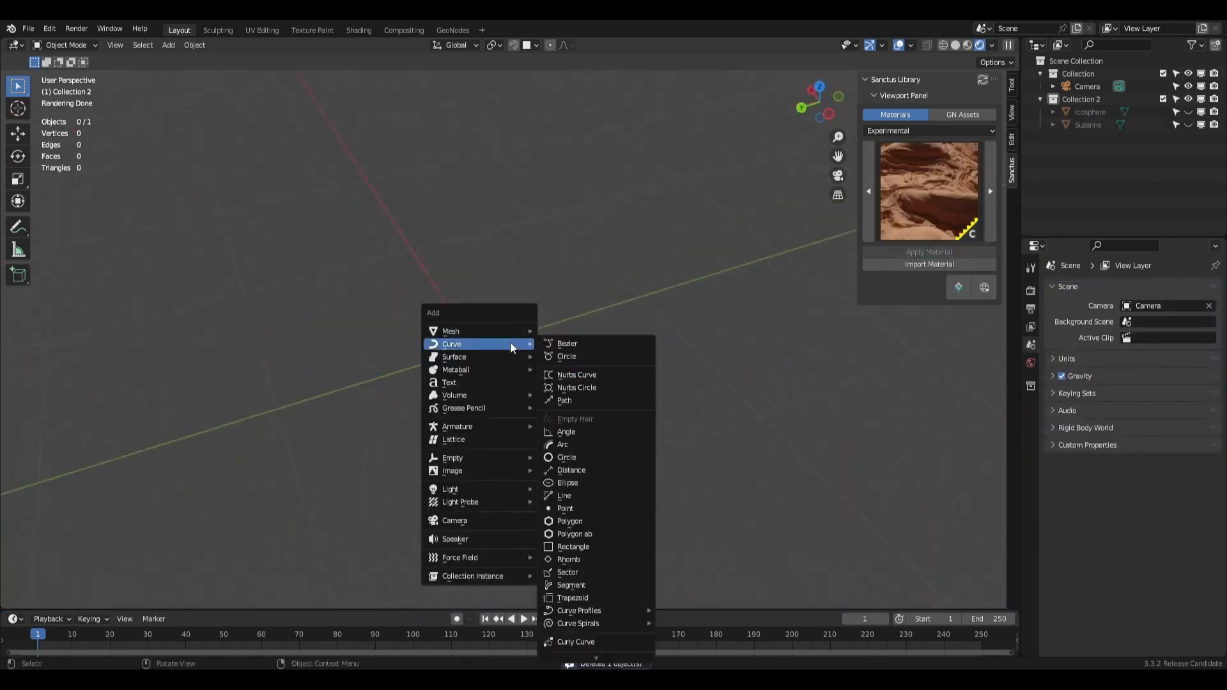
Step: Add a Bezier curve, give it the purple Cable 03 material, then try Wire Rope
left_click(568, 342)
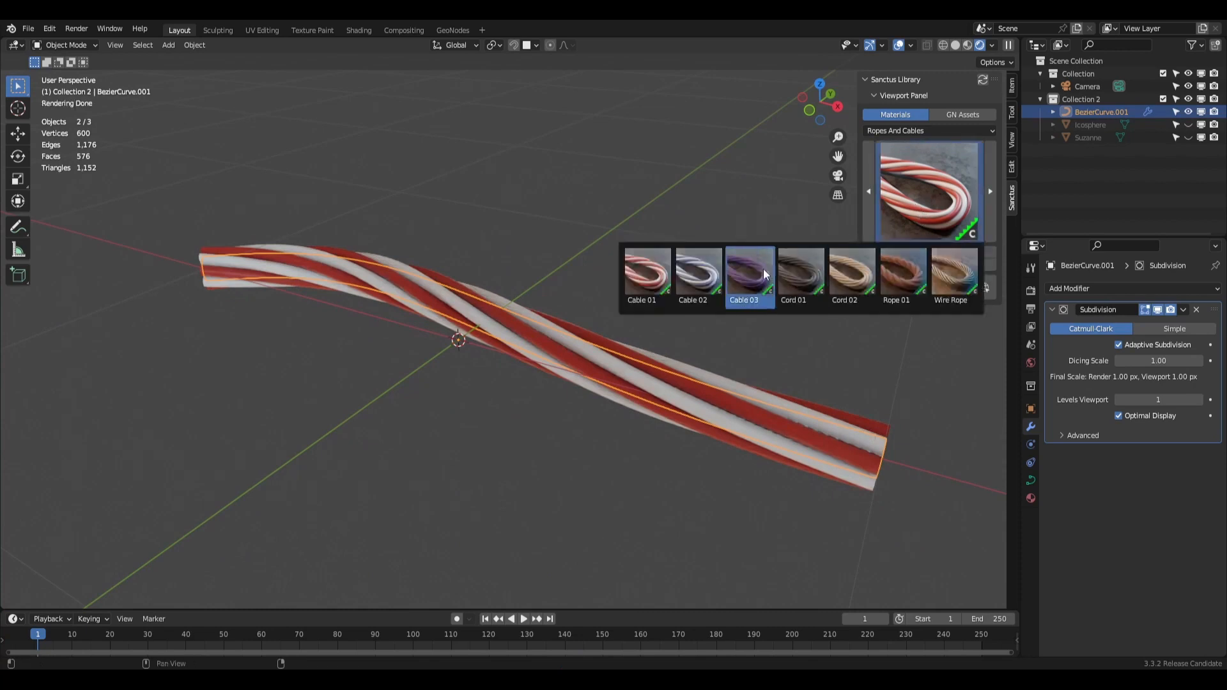
left_click(749, 271)
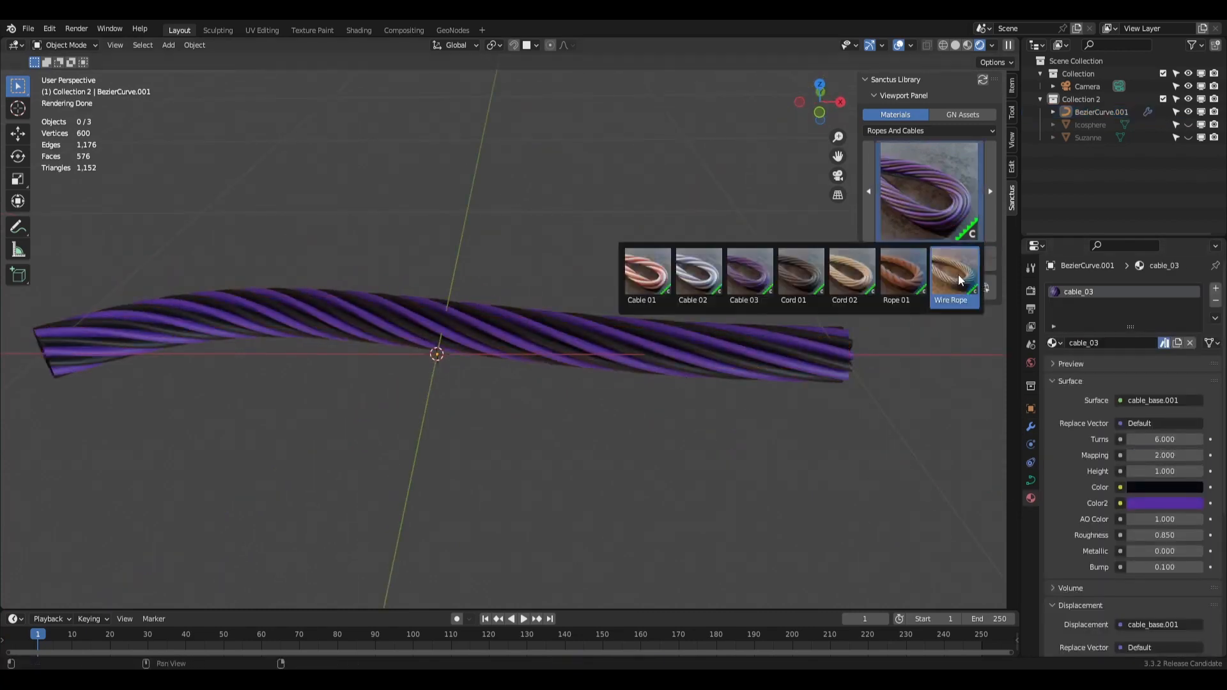
left_click(953, 271)
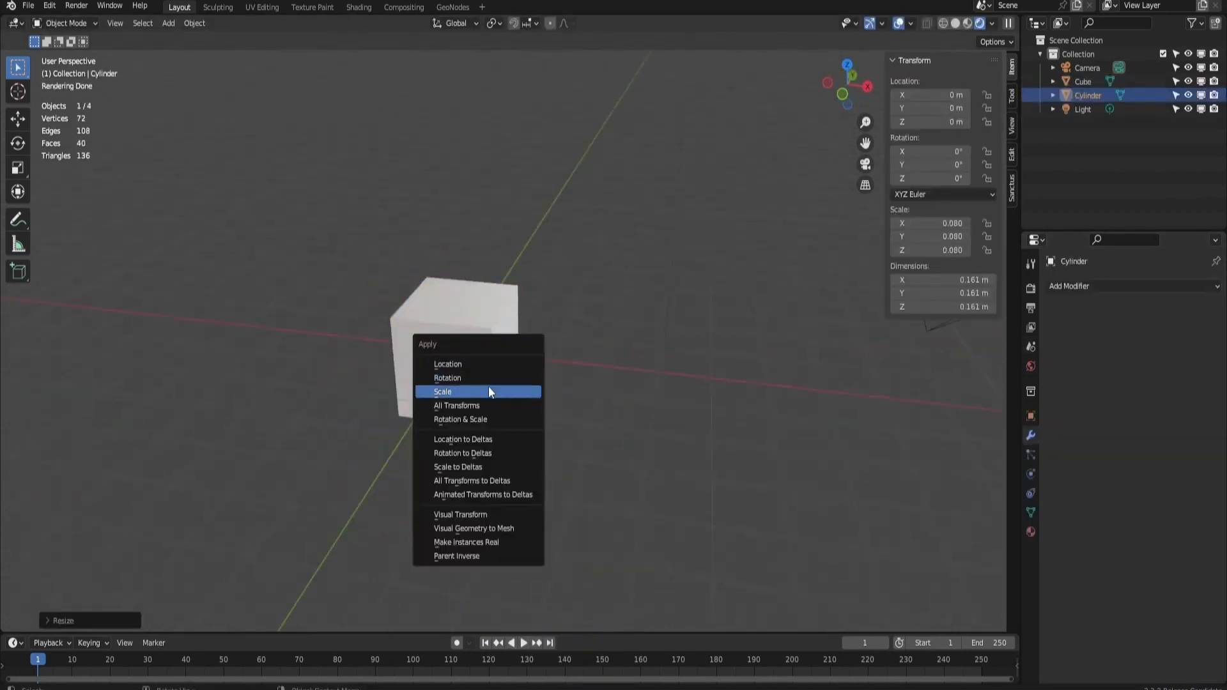
Step: Apply scale to 1.000, use the Array Path GN tool asset, and generate Fluent cloth on the tray's selected faces
left_click(443, 391)
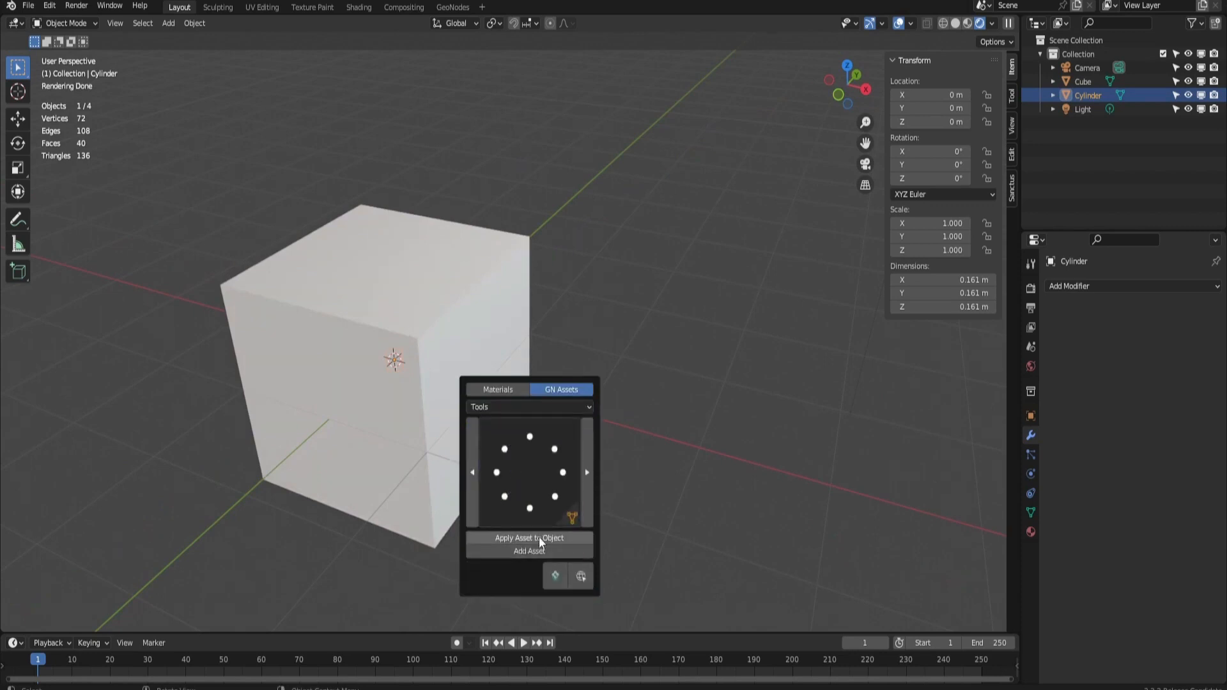
left_click(529, 538)
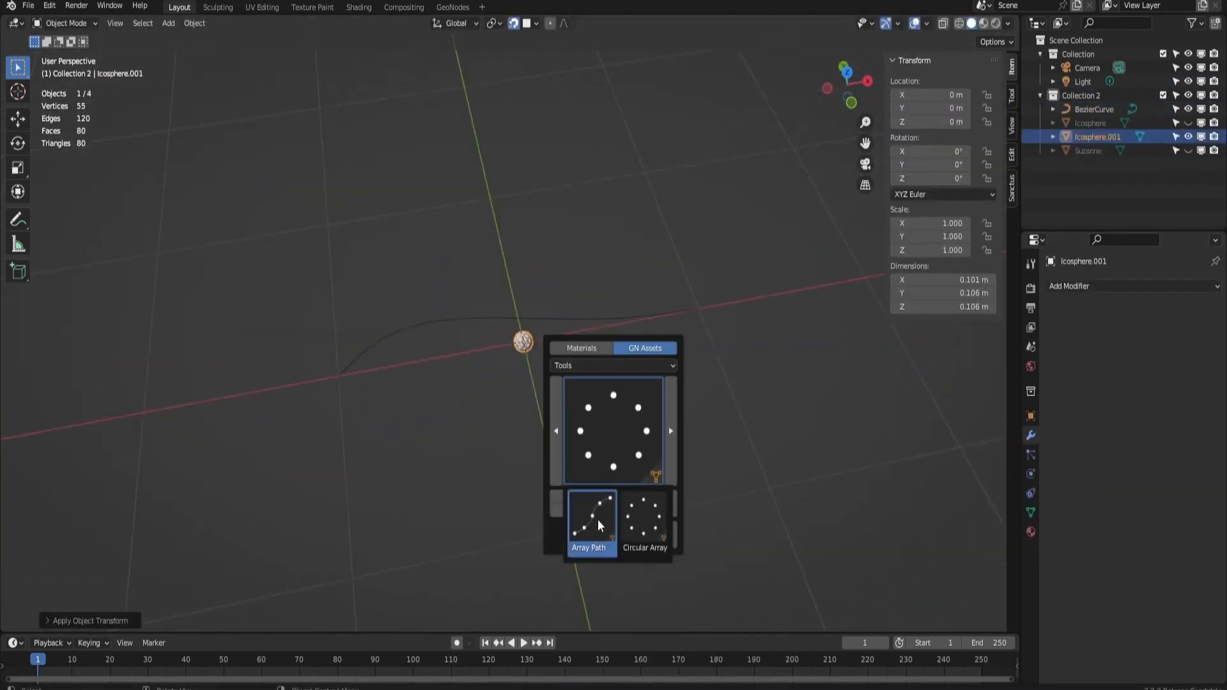
left_click(591, 524)
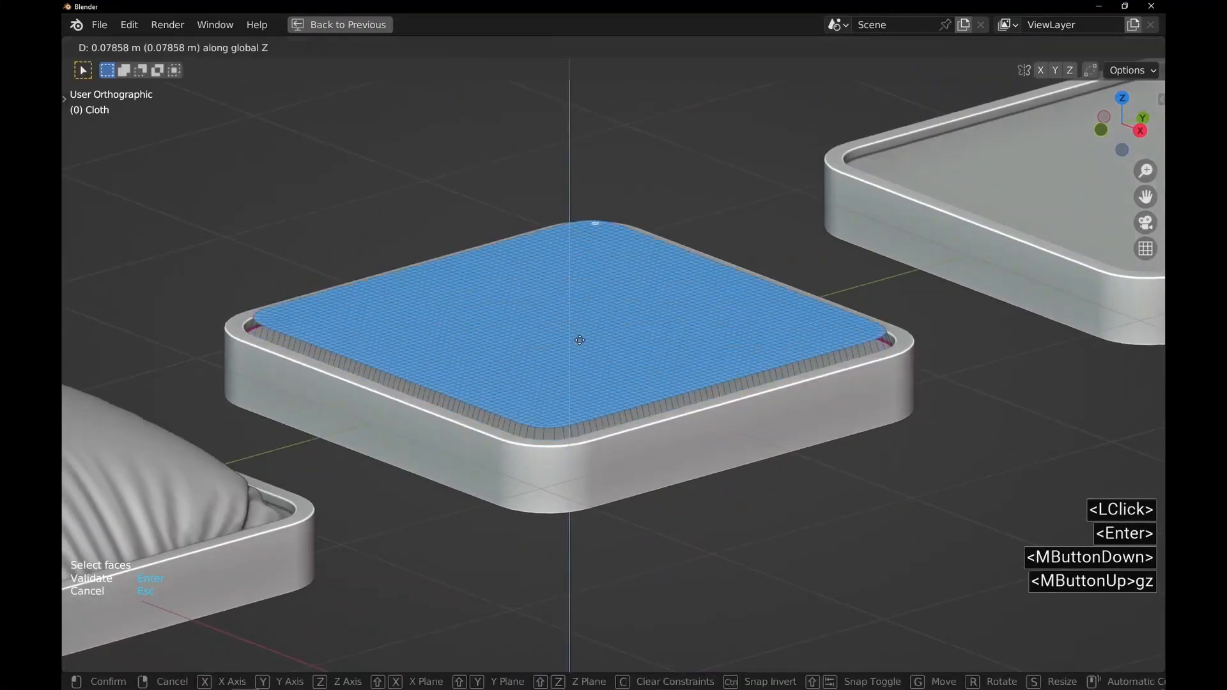
key("Return")
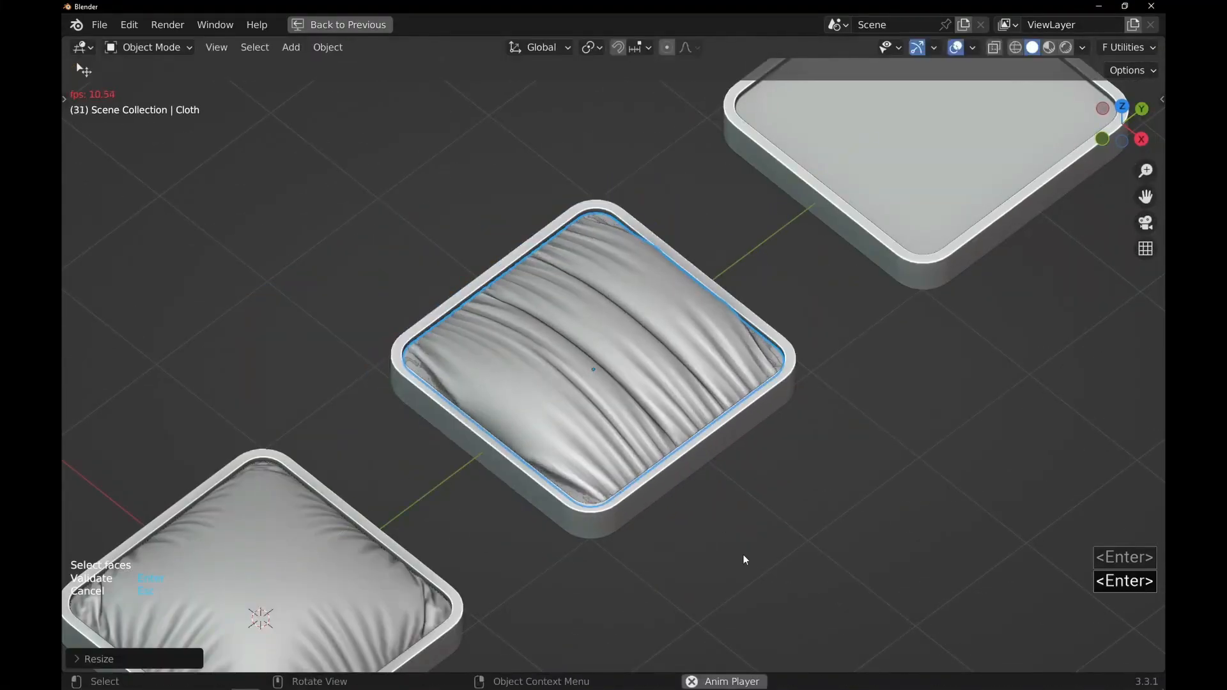